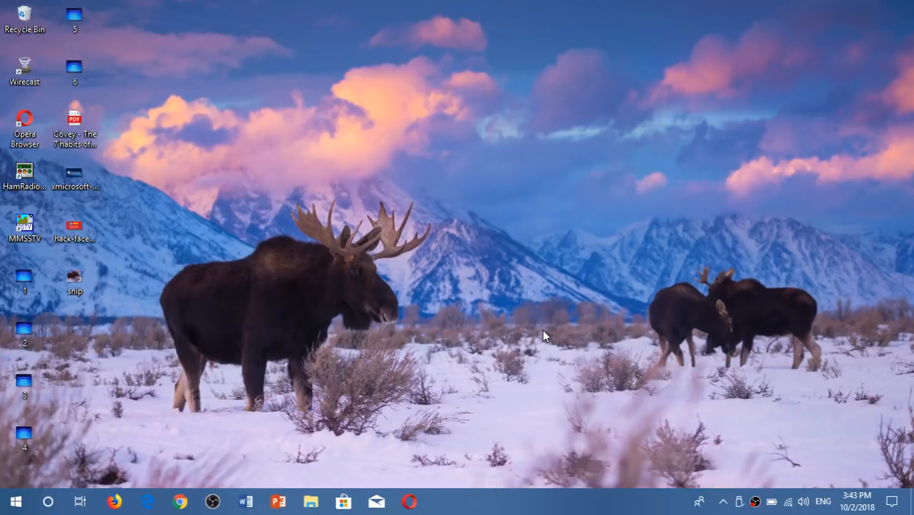
mouse_move(692, 383)
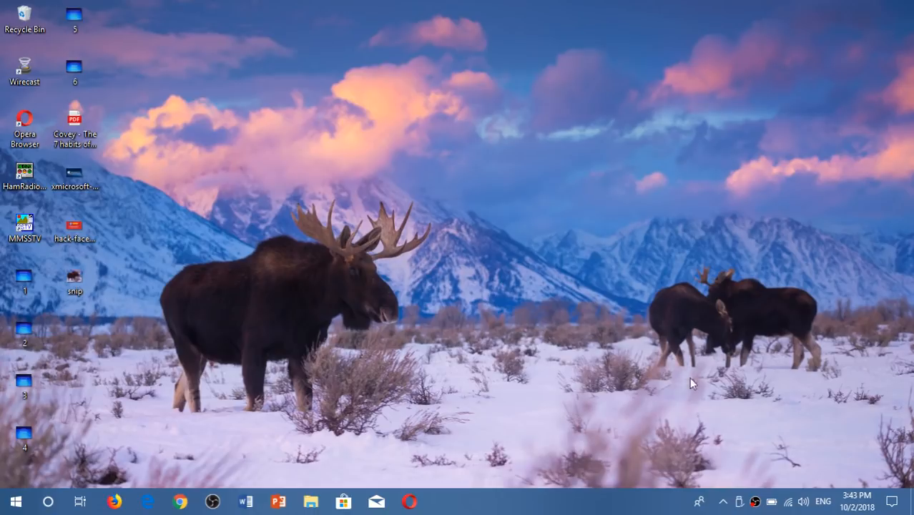
Step: Open Windows Settings home through the Action Center's All settings tile
left_click(891, 501)
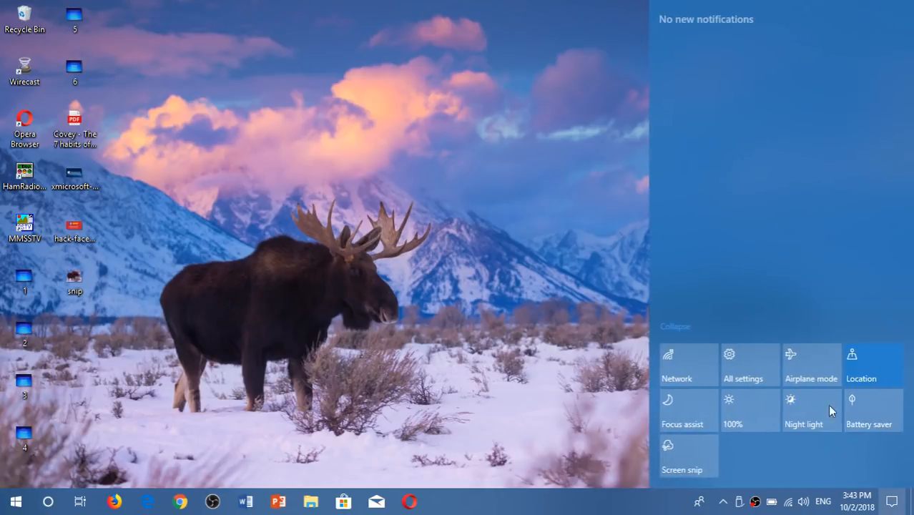
left_click(728, 364)
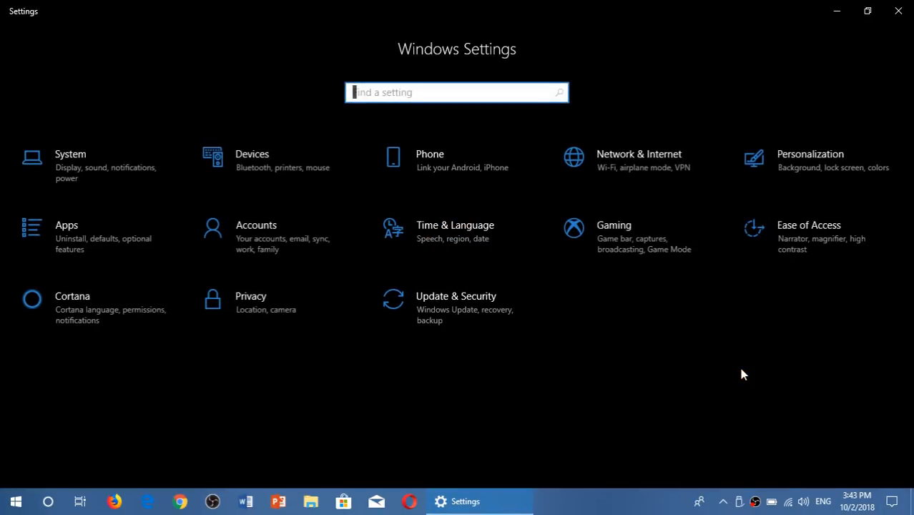
mouse_move(513, 305)
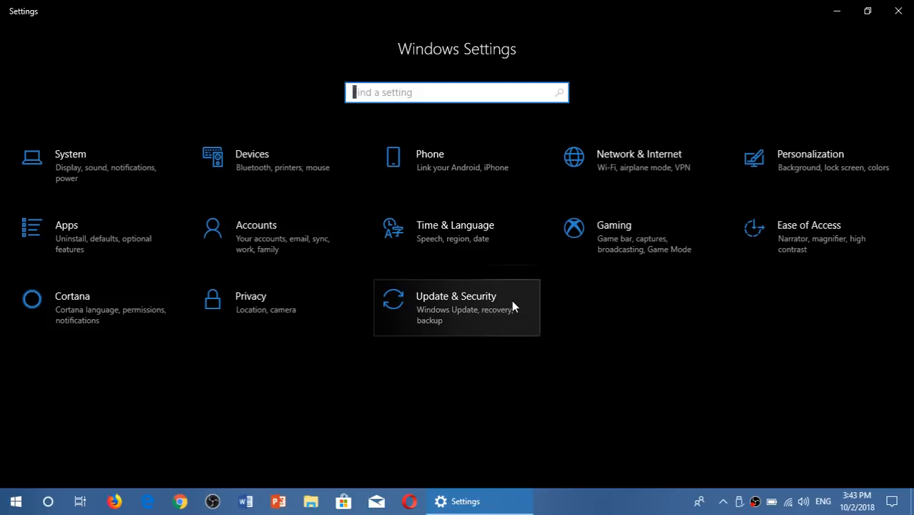
mouse_move(636, 166)
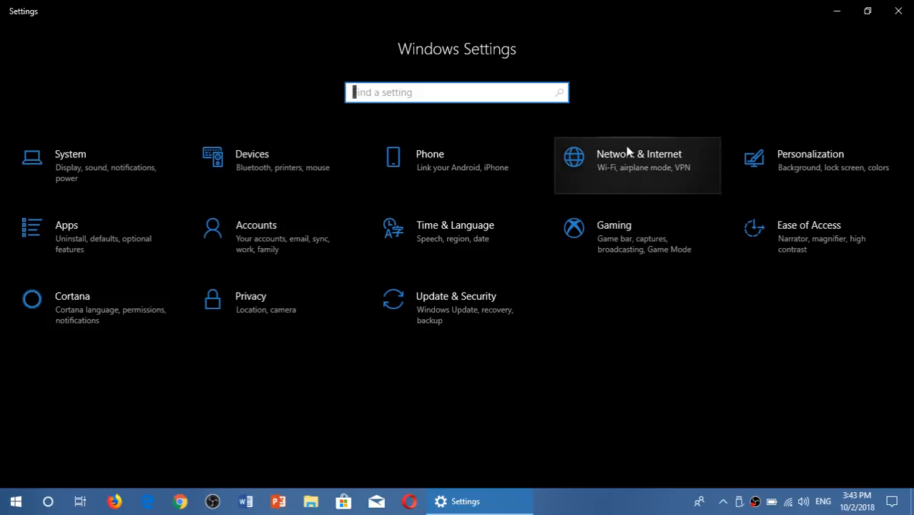
Step: Go to the Network & Internet status page
left_click(636, 165)
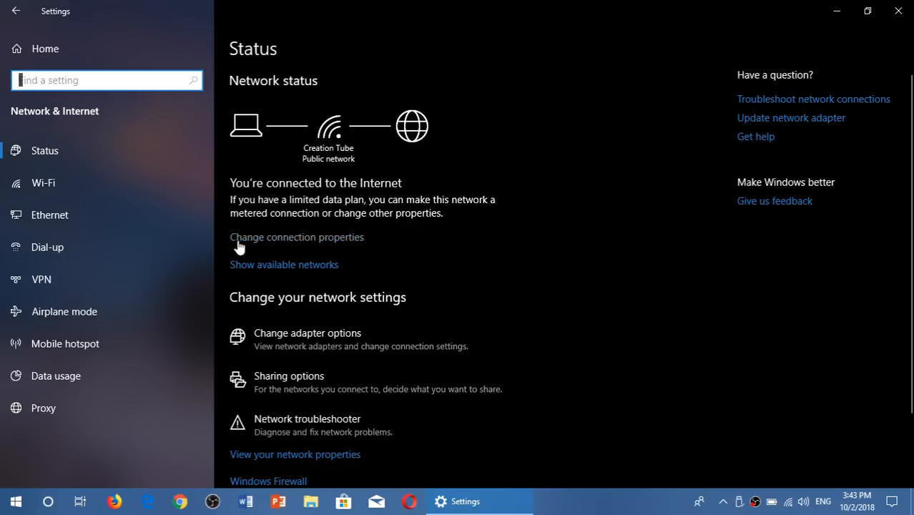
mouse_move(337, 244)
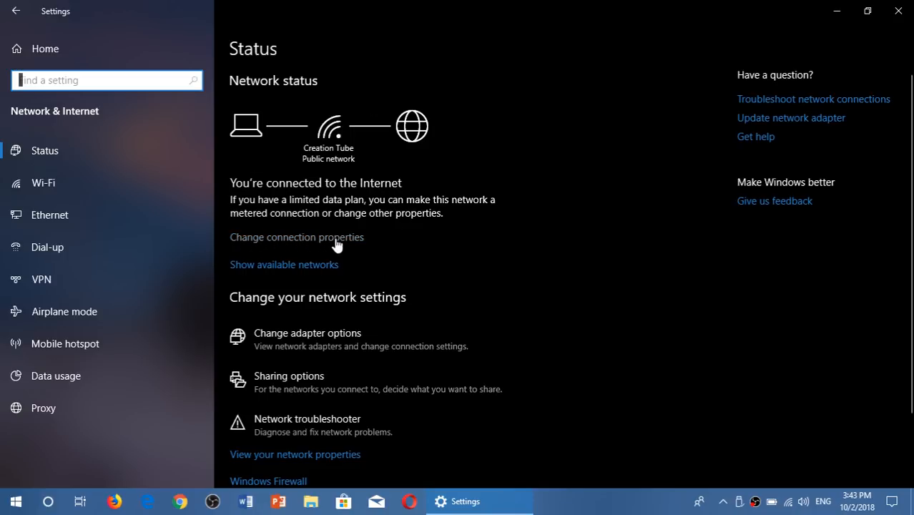
Step: Turn on 'Set as metered connection' in the Creation Tube network properties
left_click(297, 237)
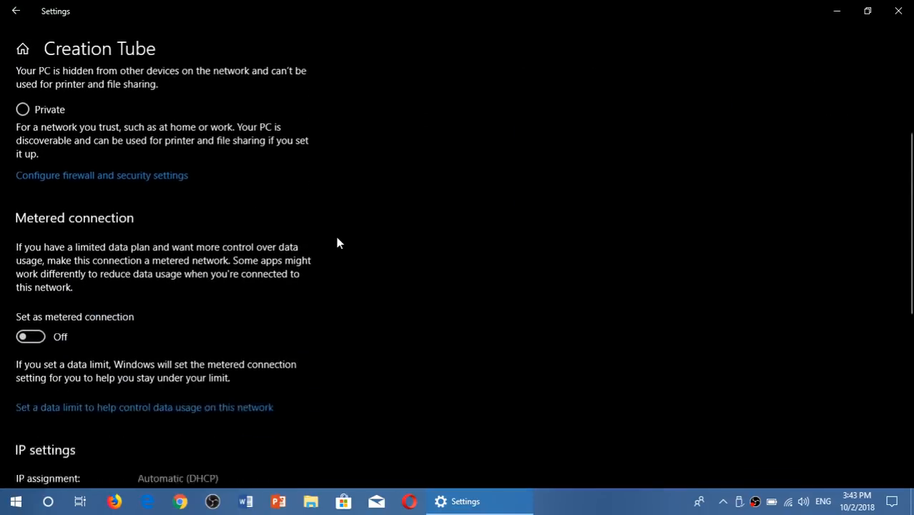
scroll("down", 3)
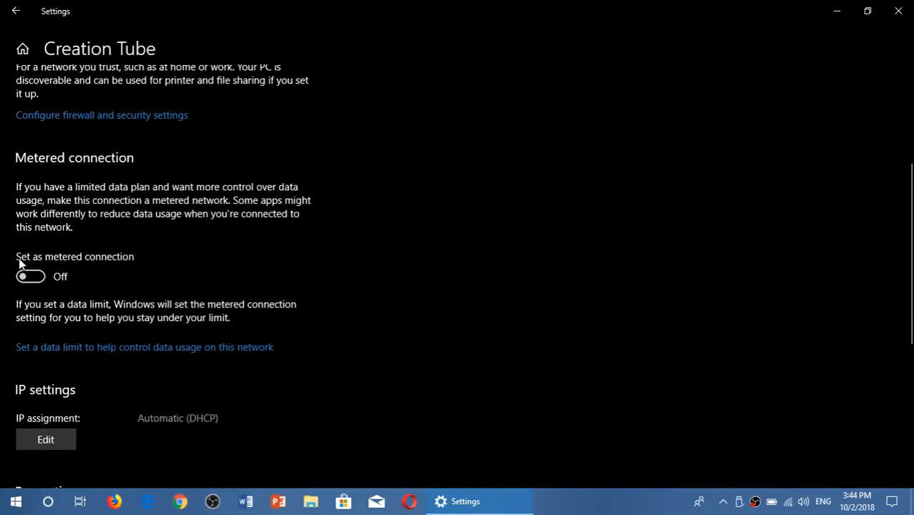
mouse_move(69, 266)
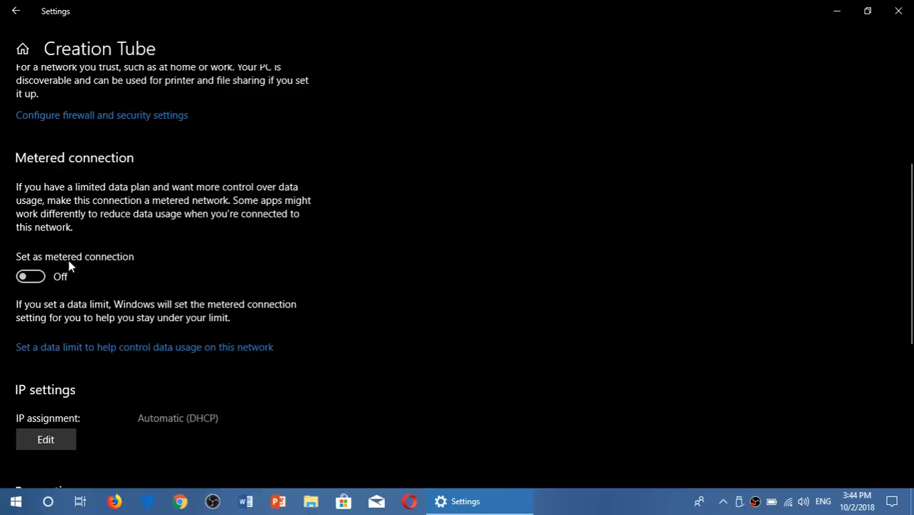
left_click(31, 276)
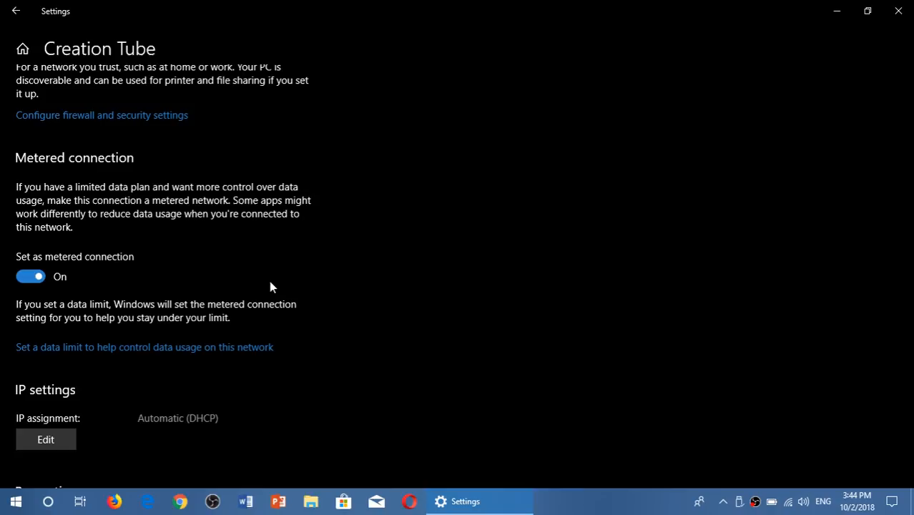
Step: Switch Creation Tube's 'Set as metered connection' toggle back Off
left_click(31, 277)
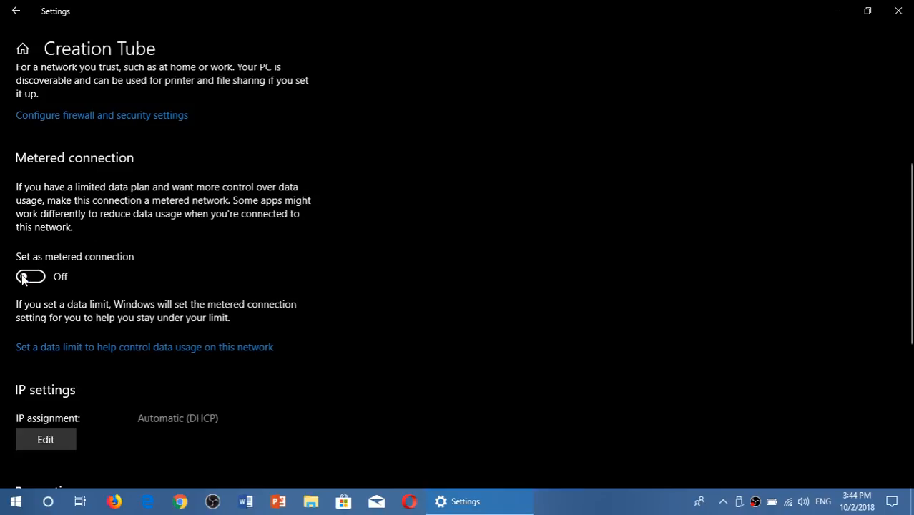